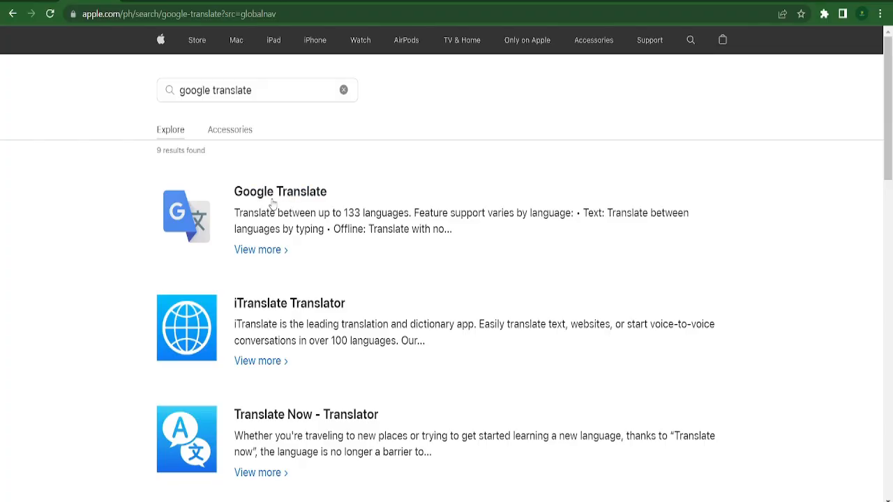
mouse_move(271, 208)
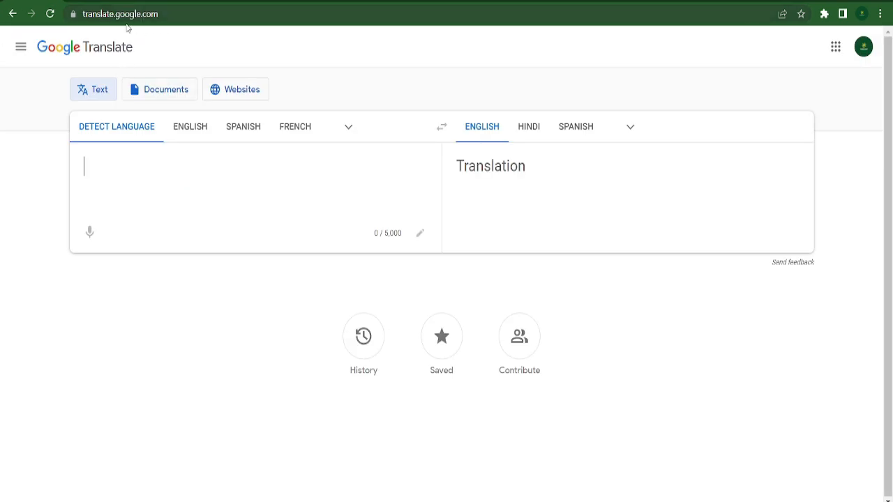
mouse_move(157, 32)
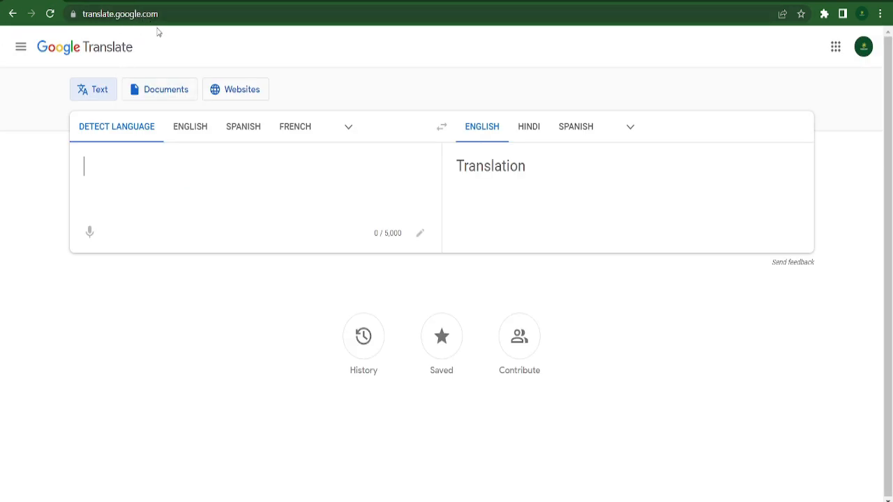
mouse_move(537, 177)
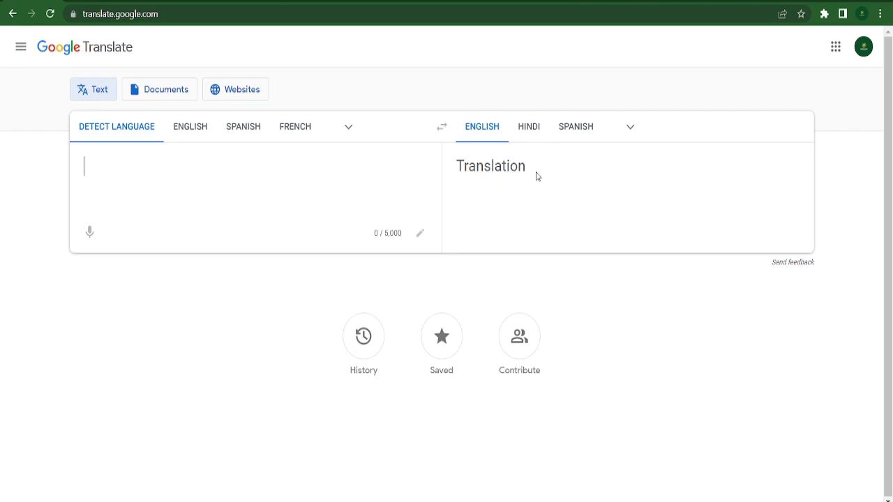
mouse_move(546, 230)
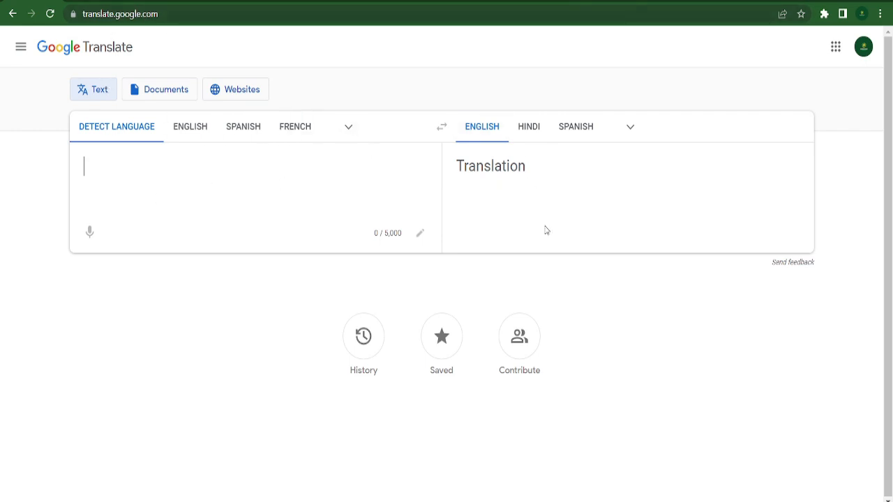
mouse_move(196, 250)
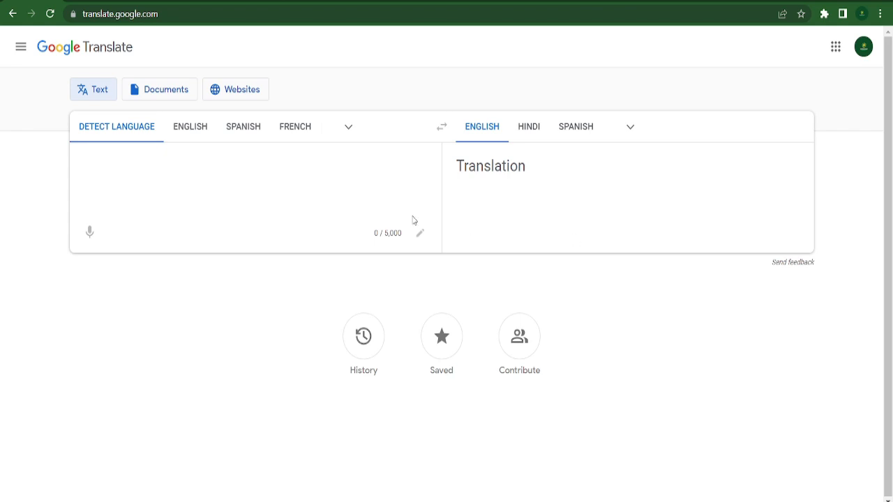
mouse_move(413, 220)
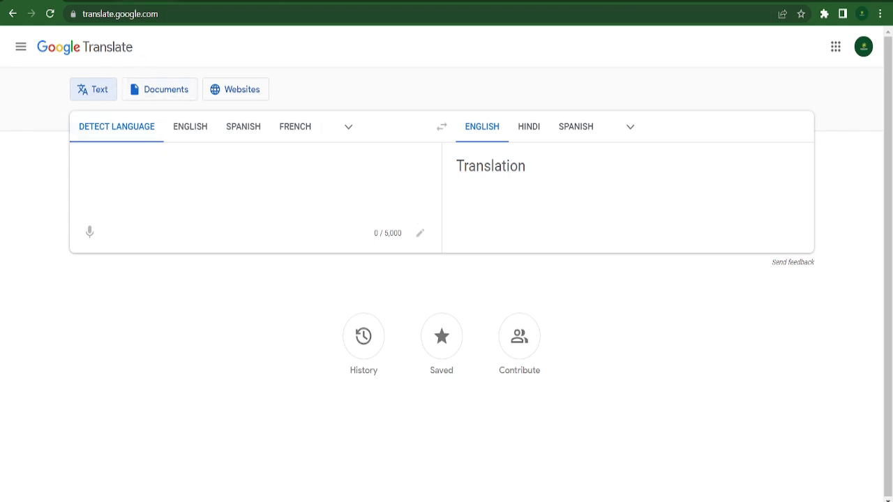